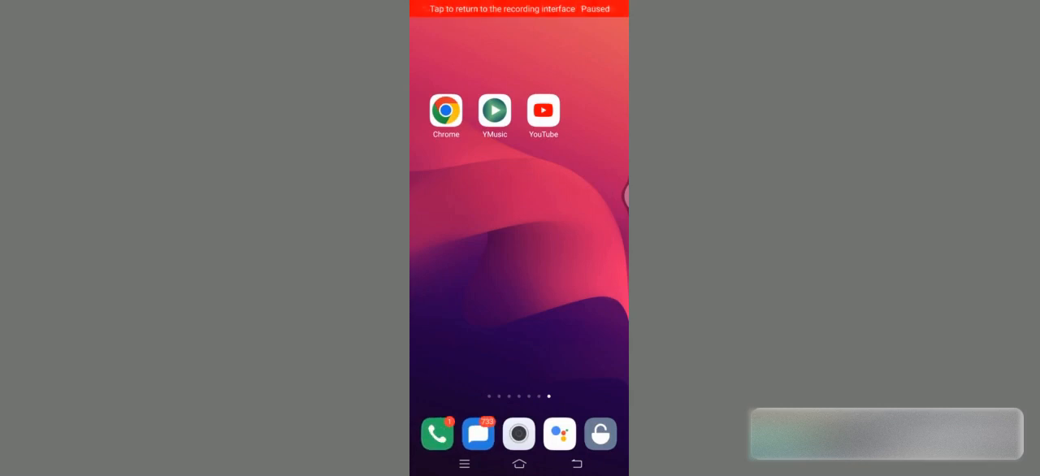
Launch YMusic from the home screen icon to reach its top tracks list
{"action": "left_click", "coordinate": [494, 109]}
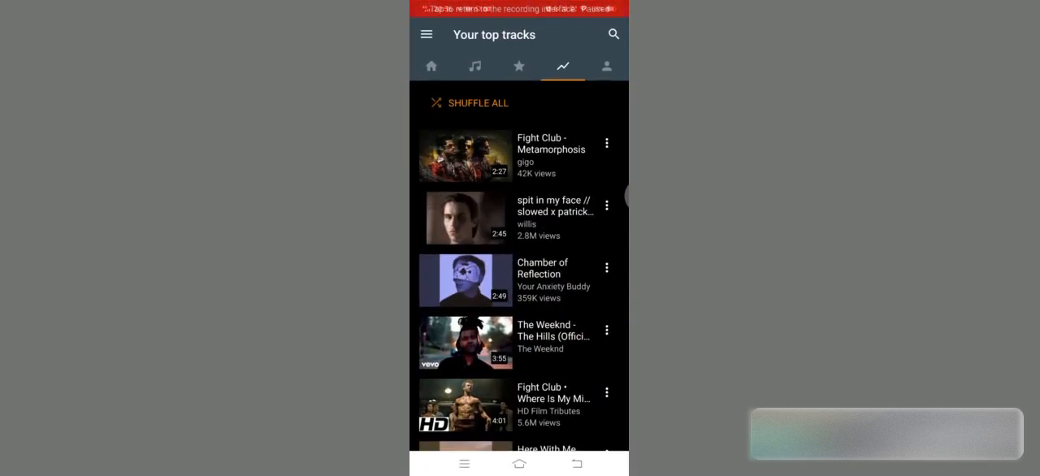
Search 'no copyright songs' and start the audio library track downloading as MP3
{"action": "left_click", "coordinate": [613, 34]}
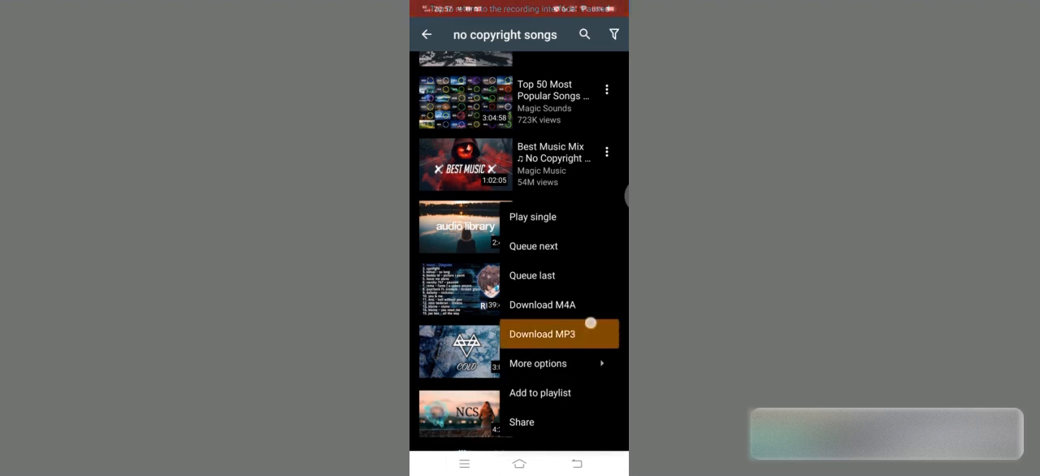
{"action": "left_click", "coordinate": [538, 363]}
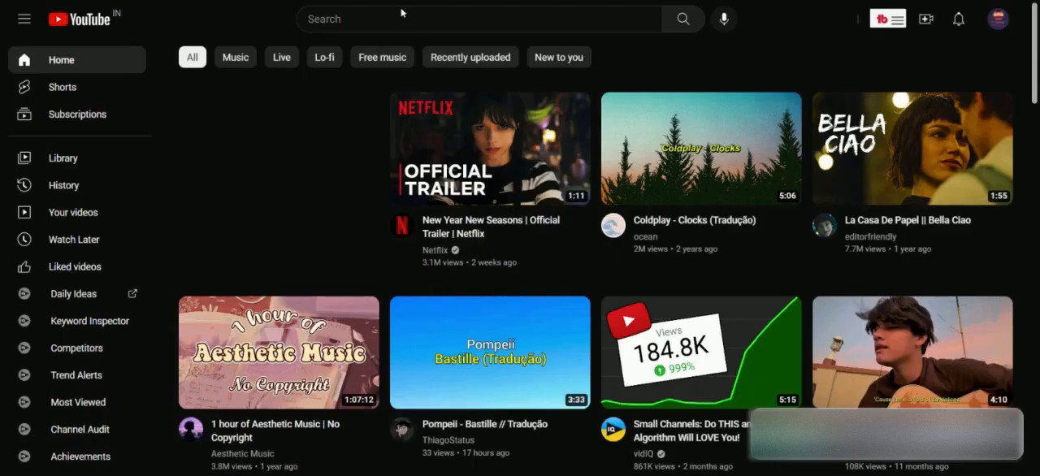
Search YouTube for 'no copyright songs' via the 'no copyr' suggestion
{"action": "left_click", "coordinate": [480, 19]}
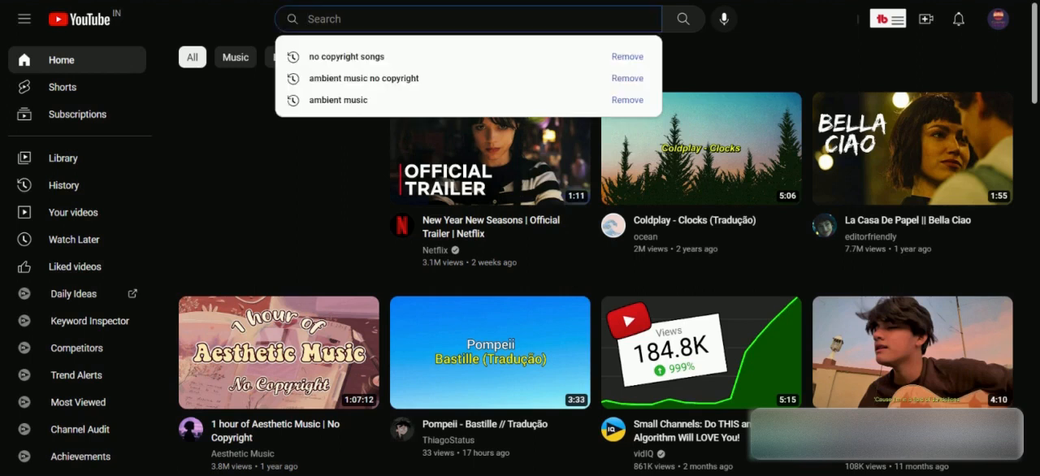
{"action": "type", "text": "no copyright so"}
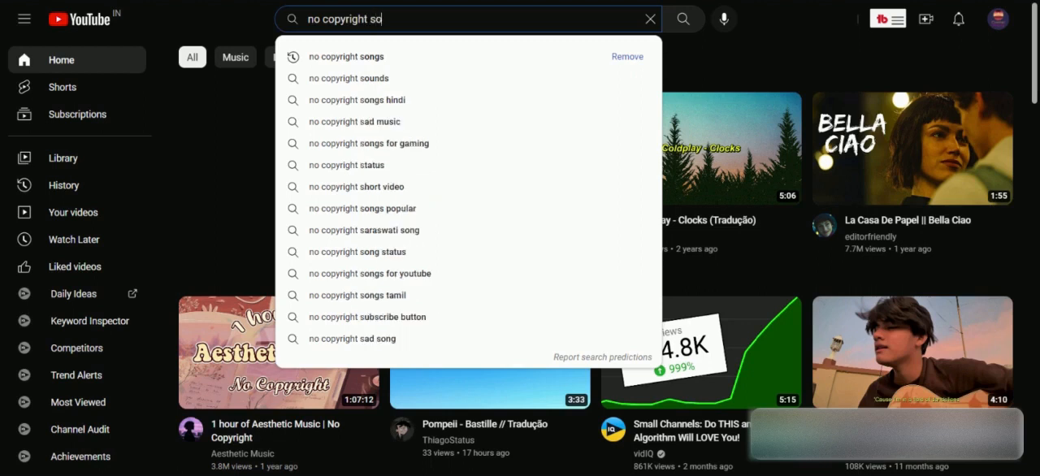
{"action": "left_click", "coordinate": [347, 56]}
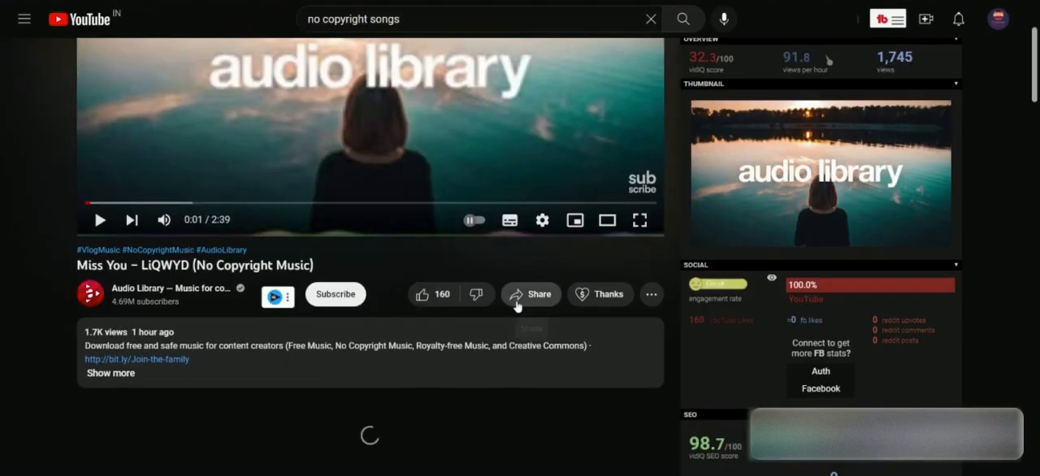
Copy the Miss You – LiQWYD share link and fetch its ssyoutube download formats
{"action": "left_click", "coordinate": [531, 294]}
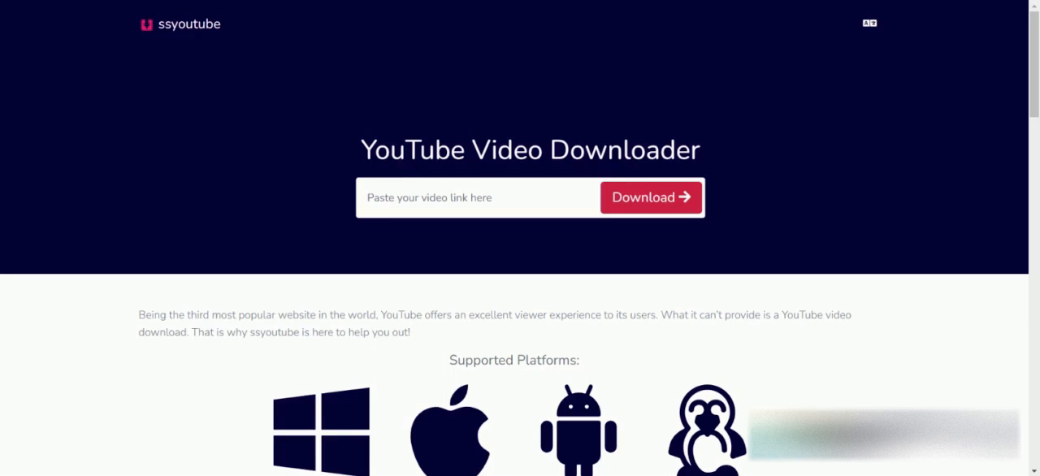
{"action": "left_click", "coordinate": [650, 197]}
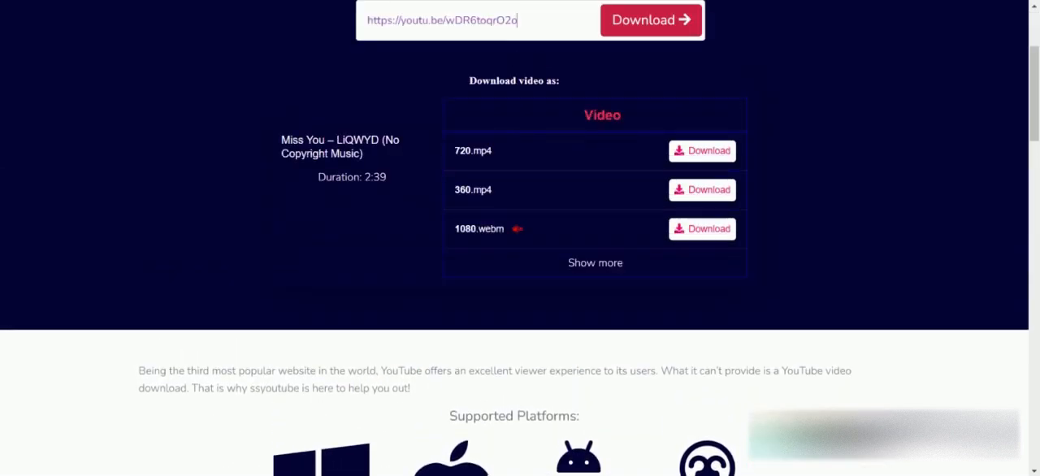